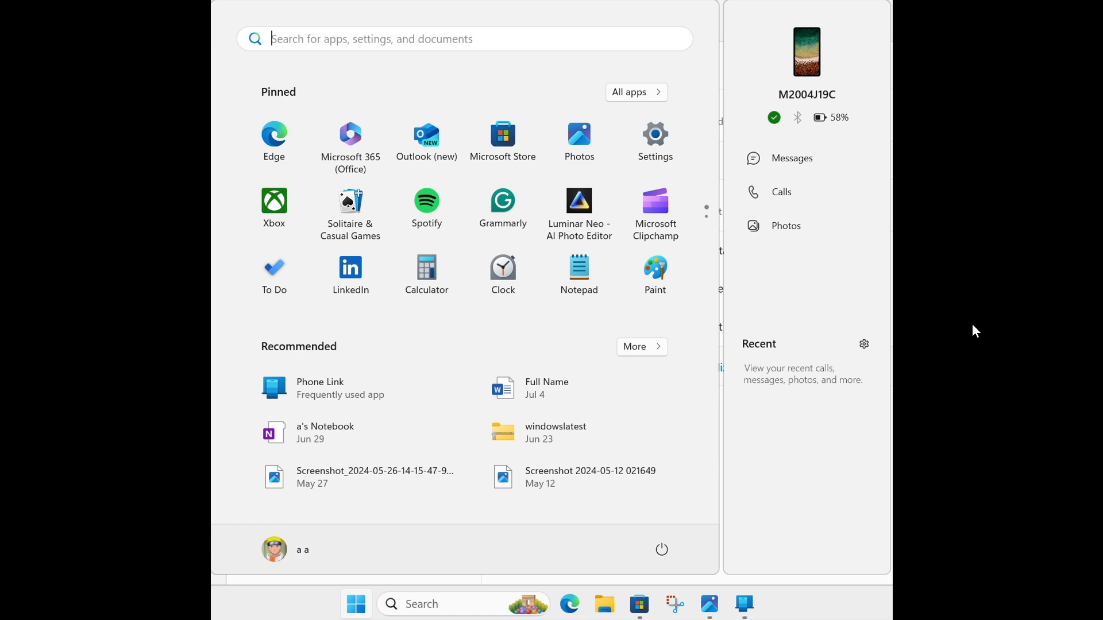
mouse_move(820, 303)
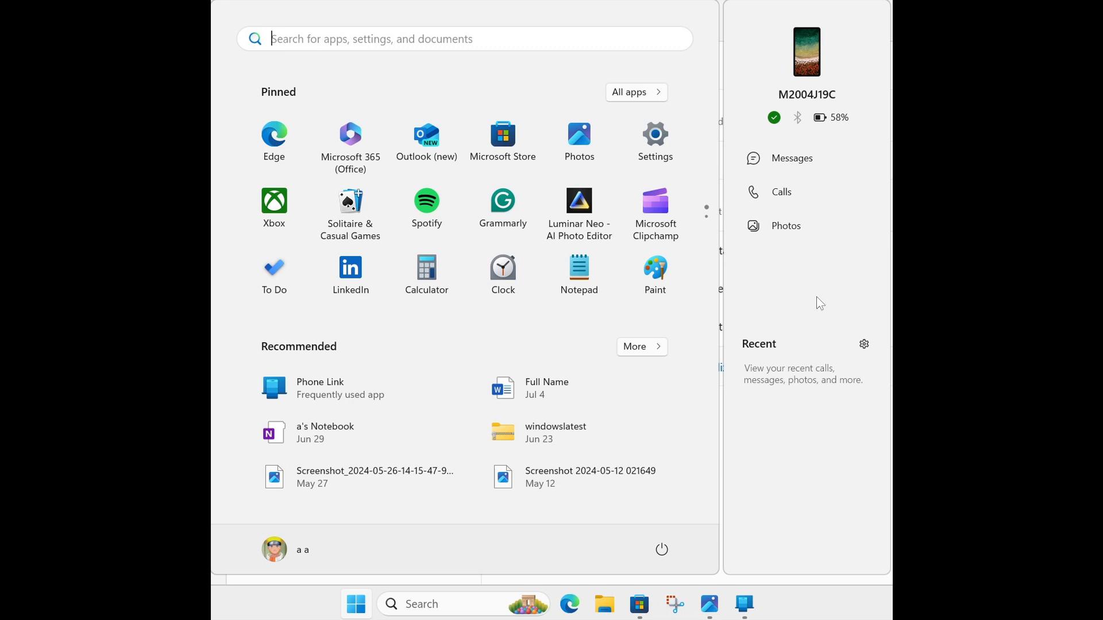
mouse_move(863, 237)
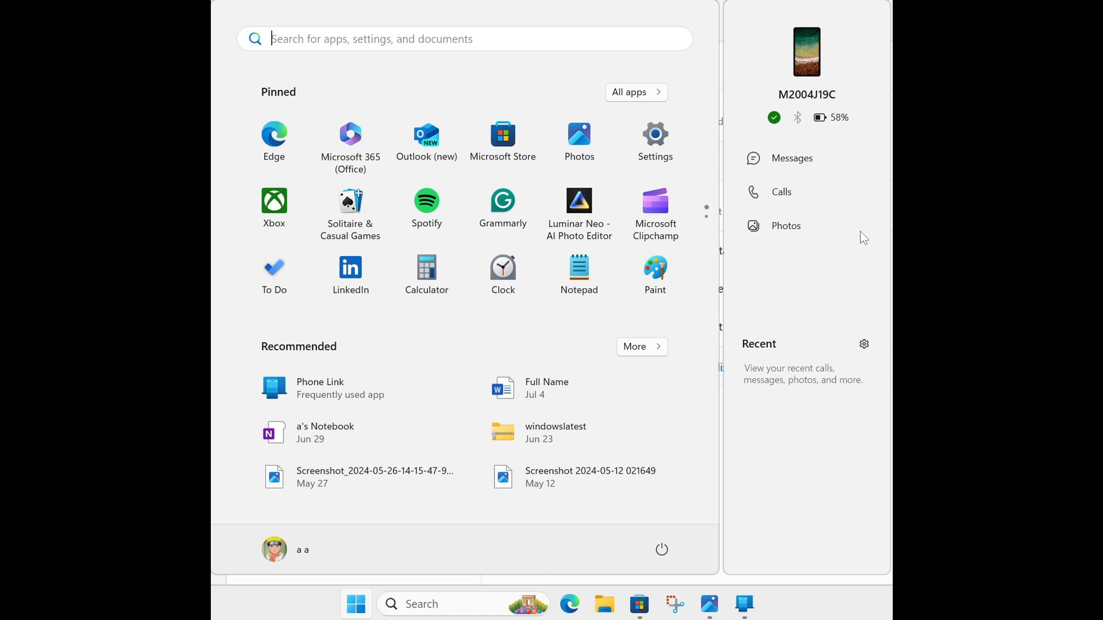
mouse_move(861, 264)
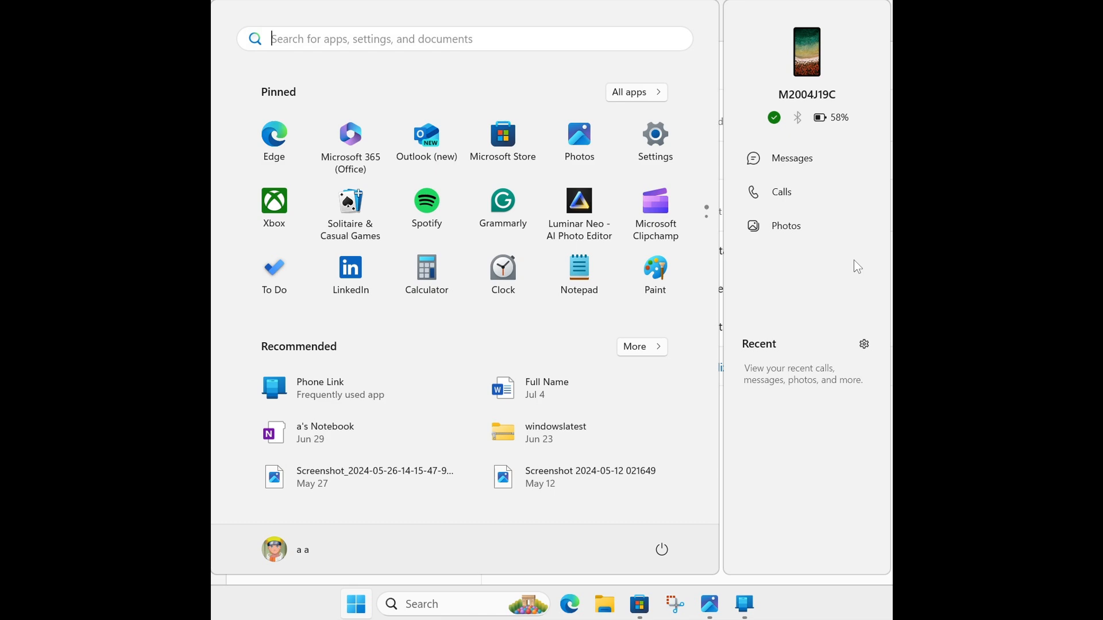
mouse_move(872, 148)
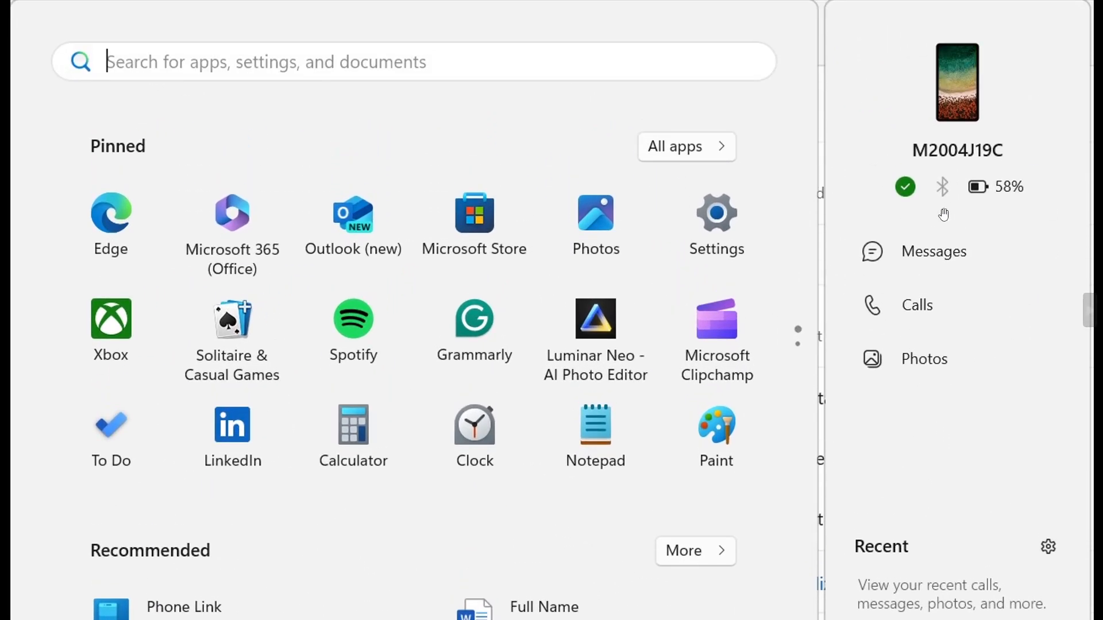
mouse_move(997, 169)
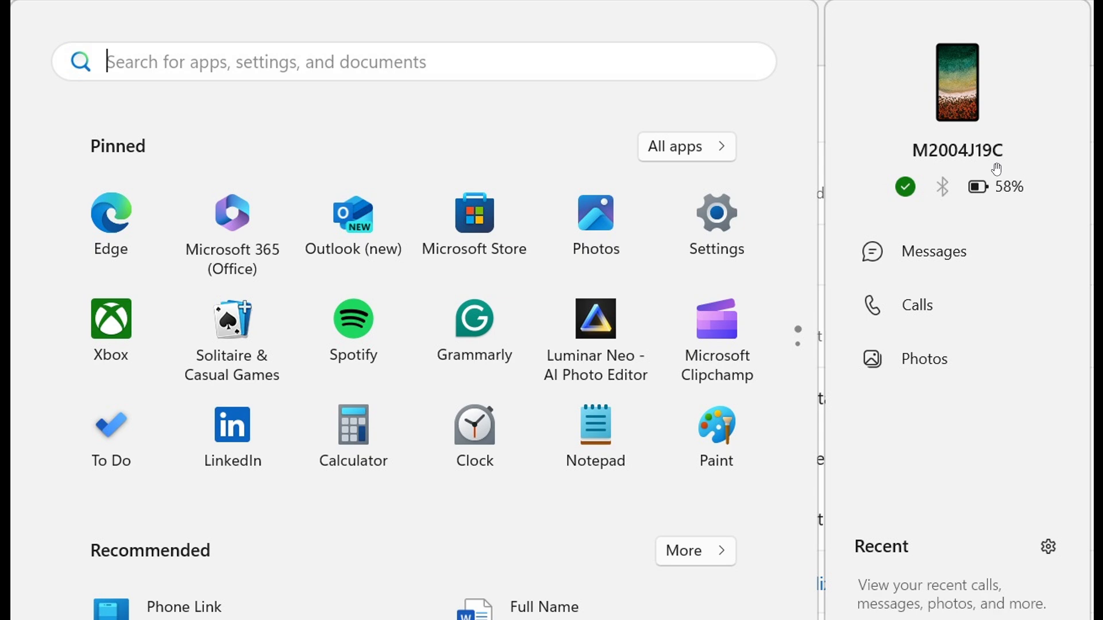
mouse_move(943, 304)
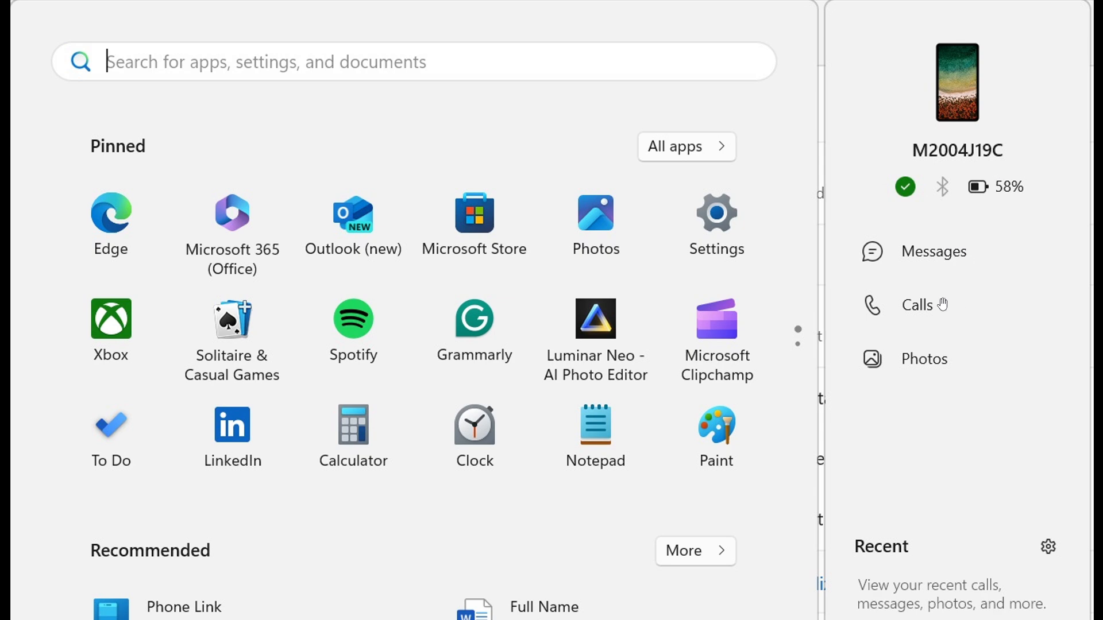
mouse_move(967, 372)
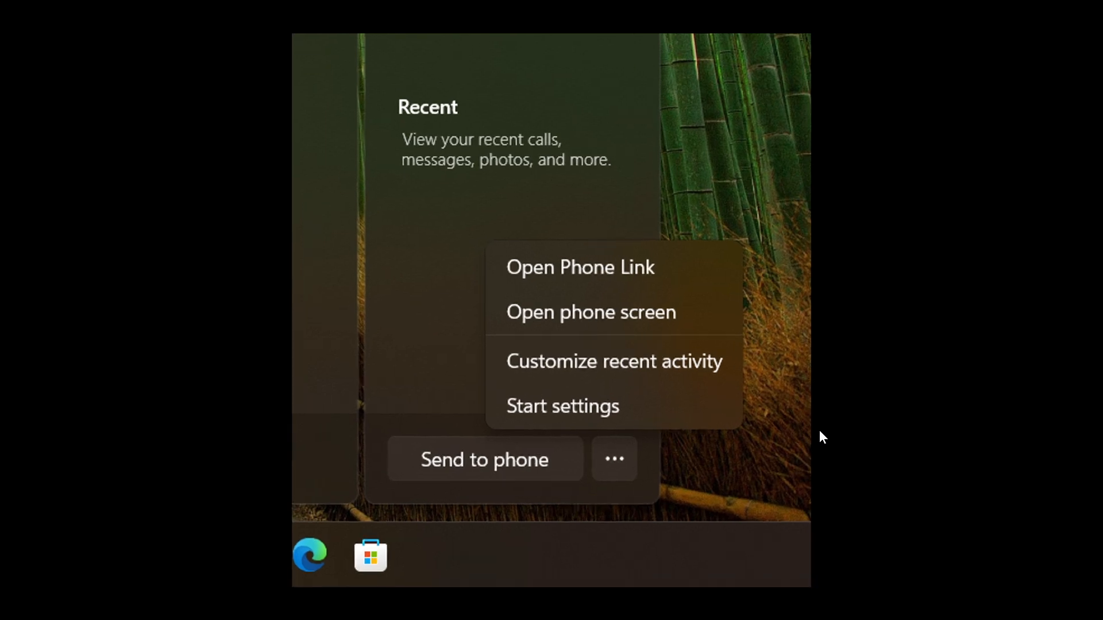
mouse_move(529, 482)
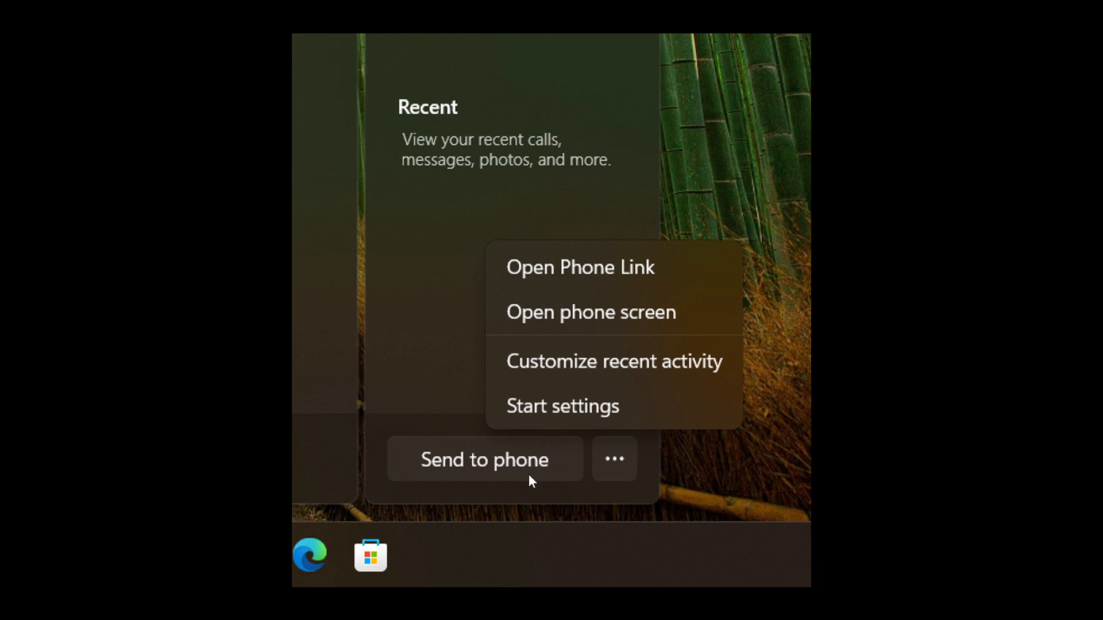
mouse_move(520, 478)
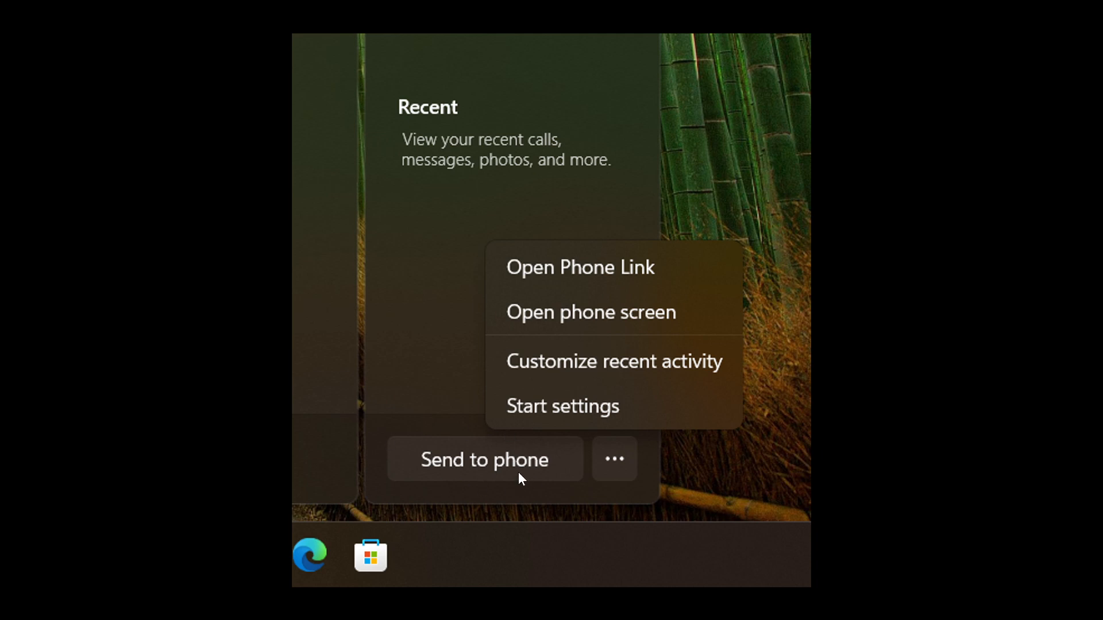
mouse_move(636, 472)
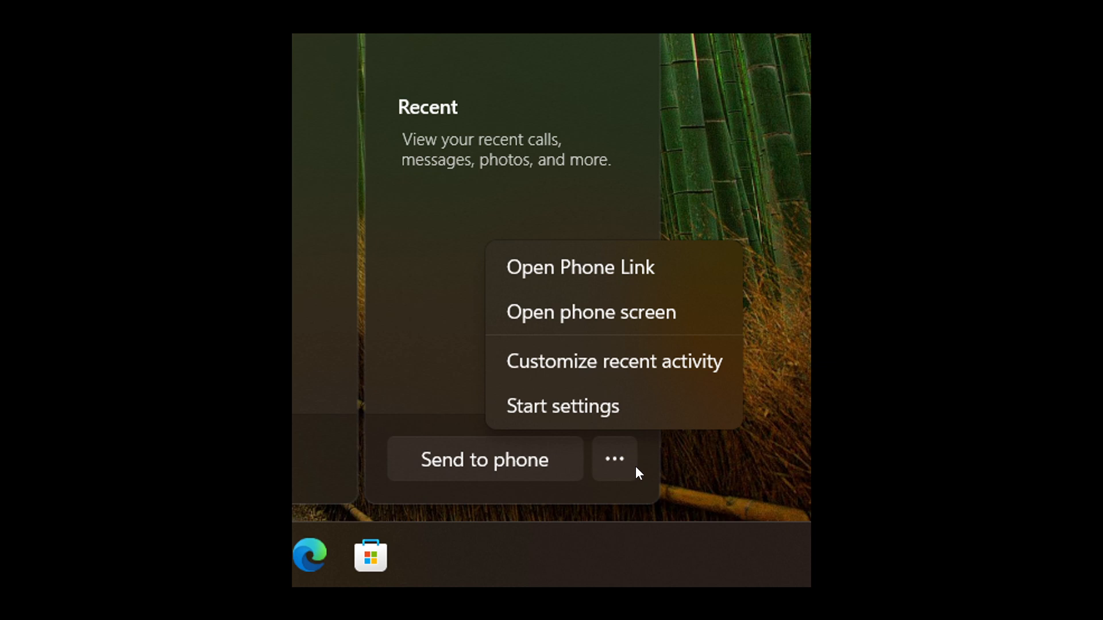
mouse_move(568, 463)
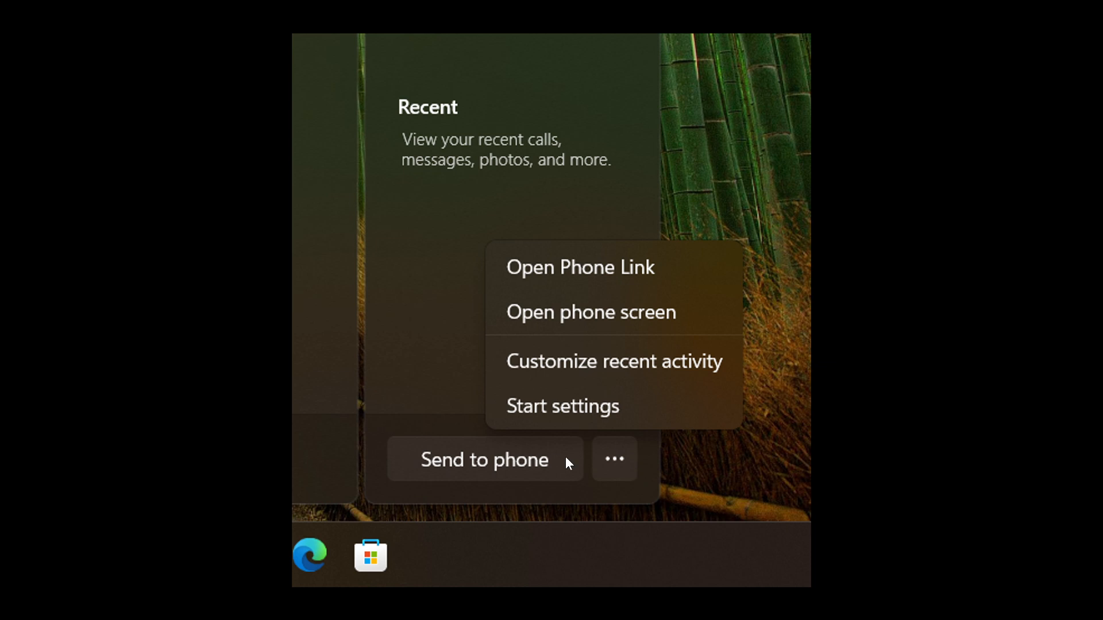
mouse_move(689, 275)
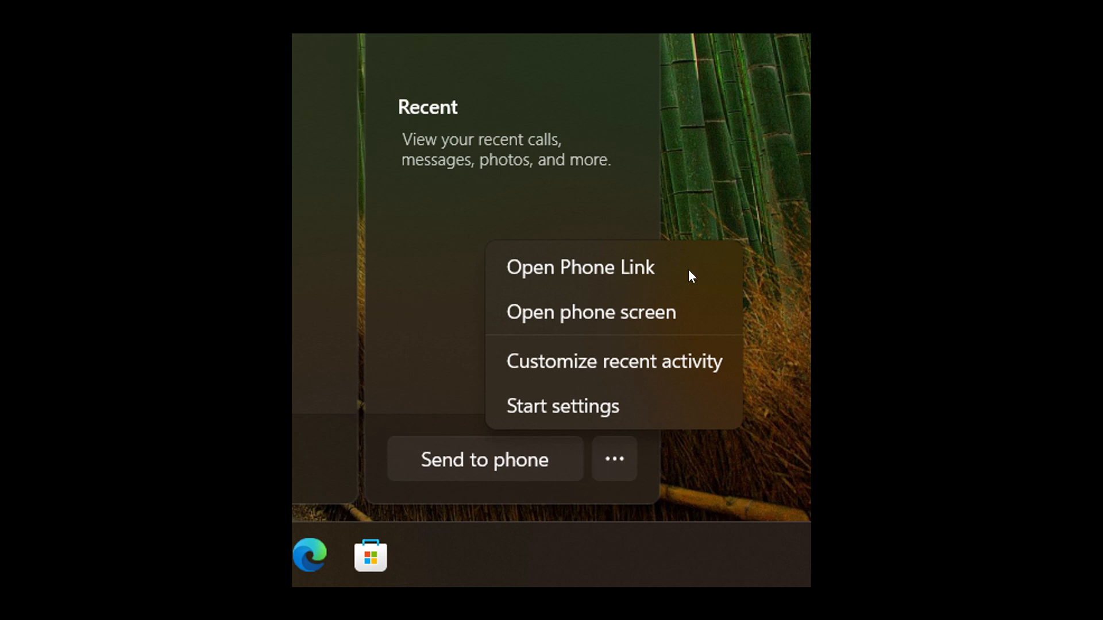
mouse_move(813, 353)
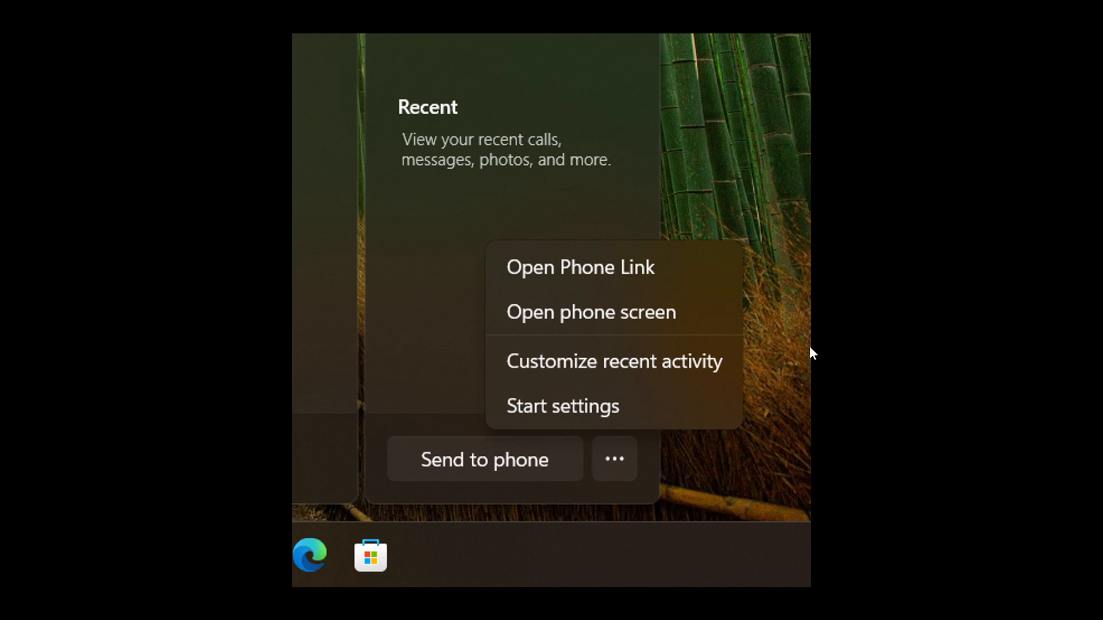
mouse_move(672, 400)
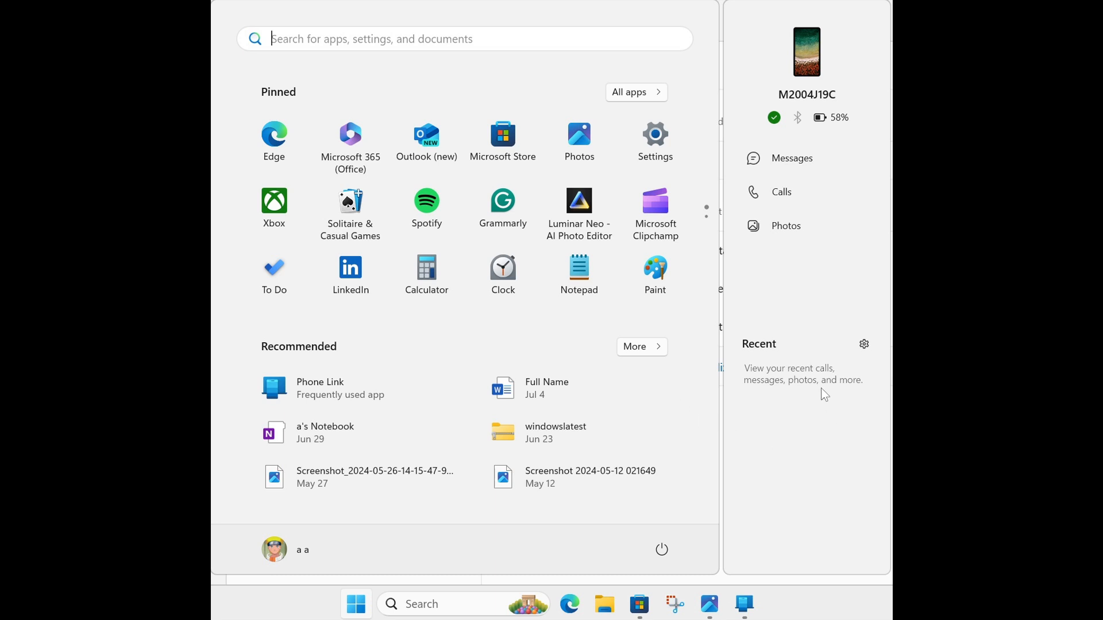
mouse_move(809, 461)
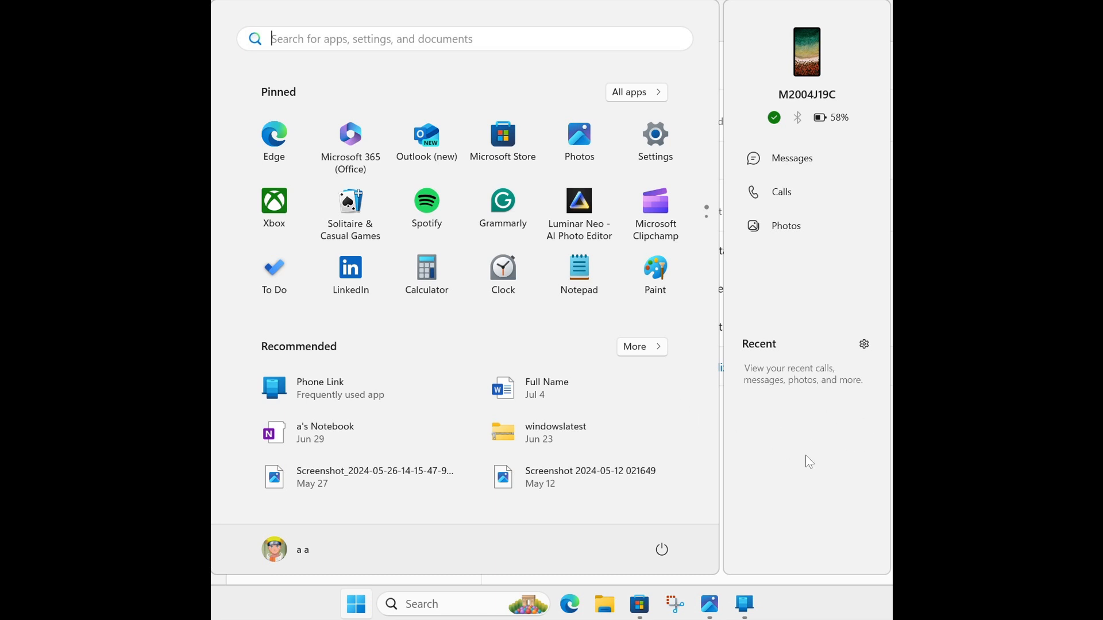
mouse_move(818, 472)
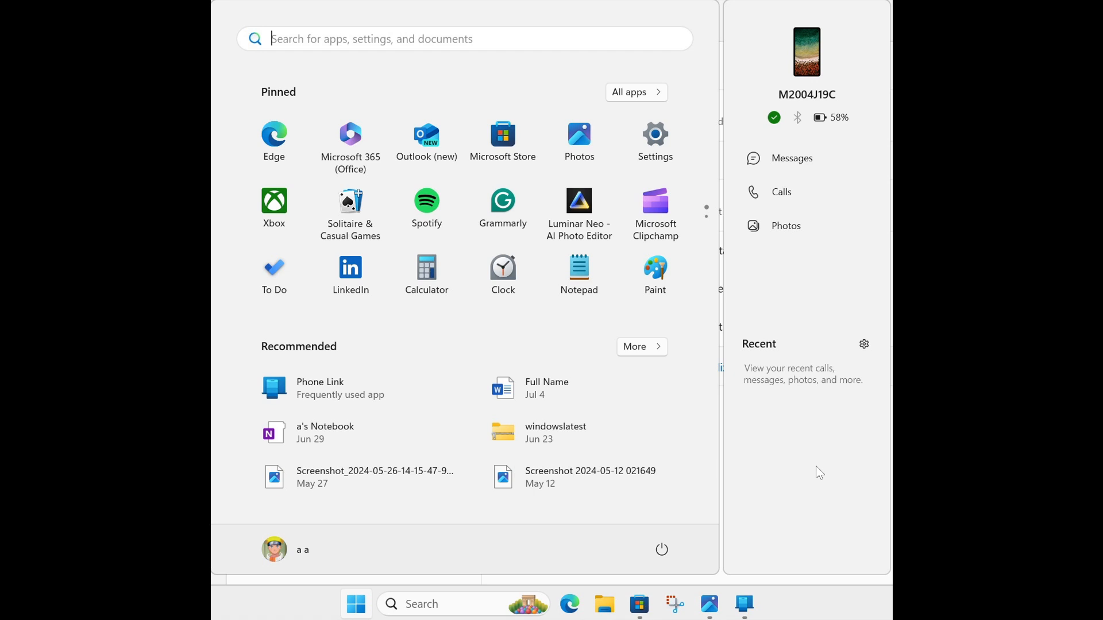
mouse_move(827, 478)
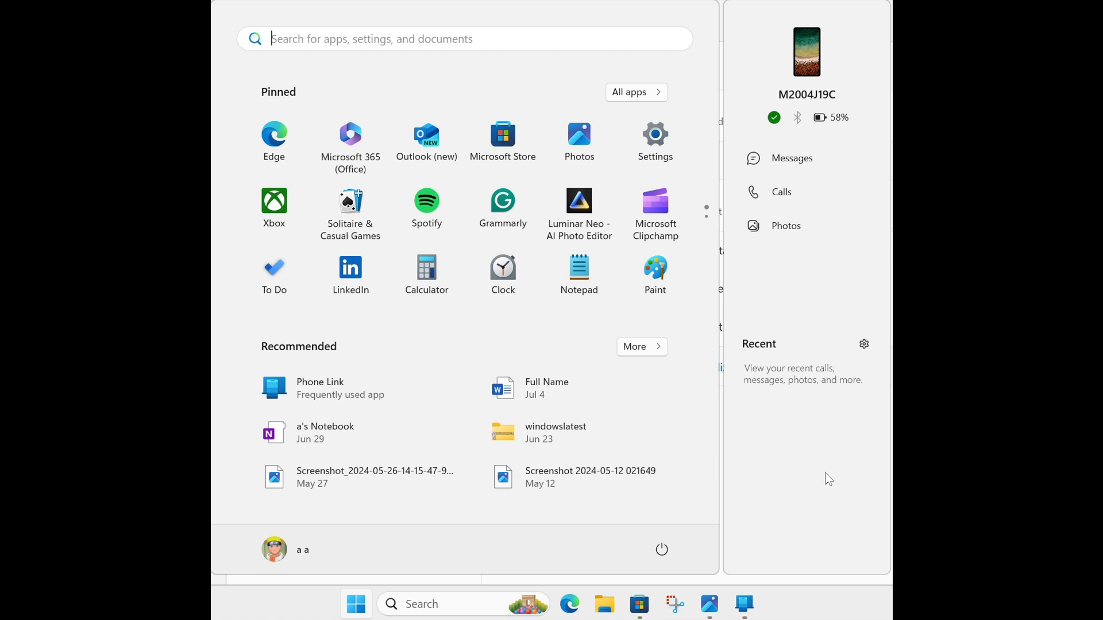